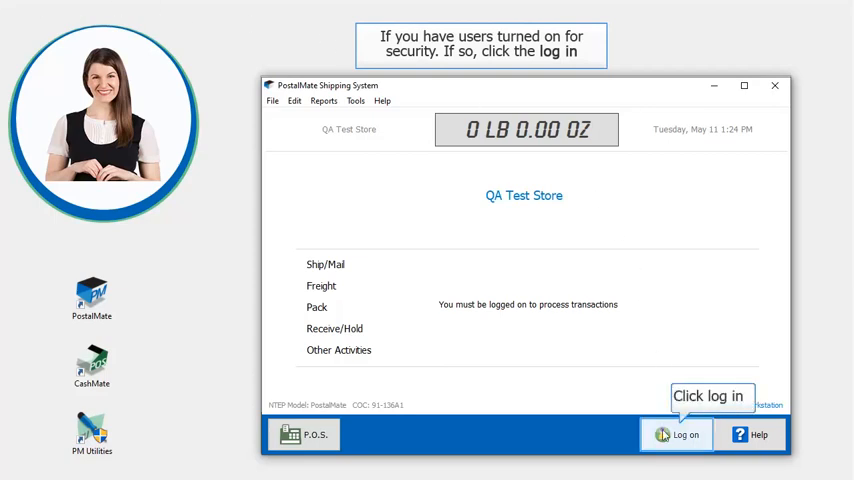
Log on as a user and bring up the POS Register window
click(674, 434)
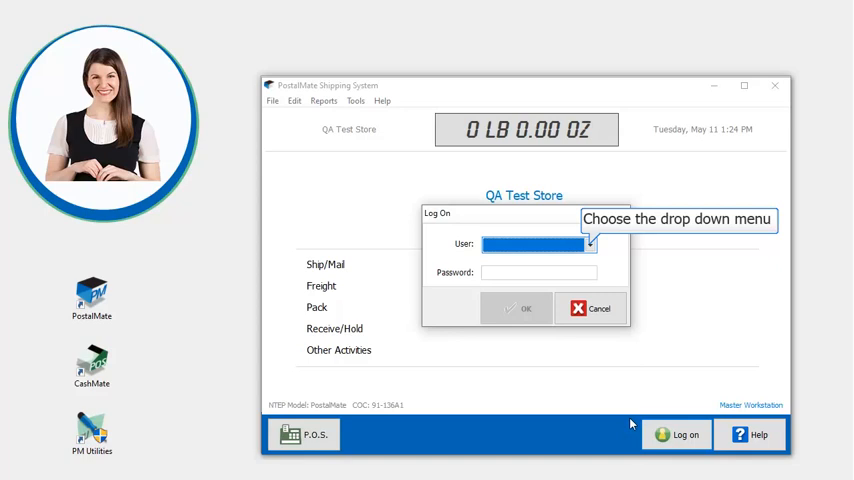
click(592, 244)
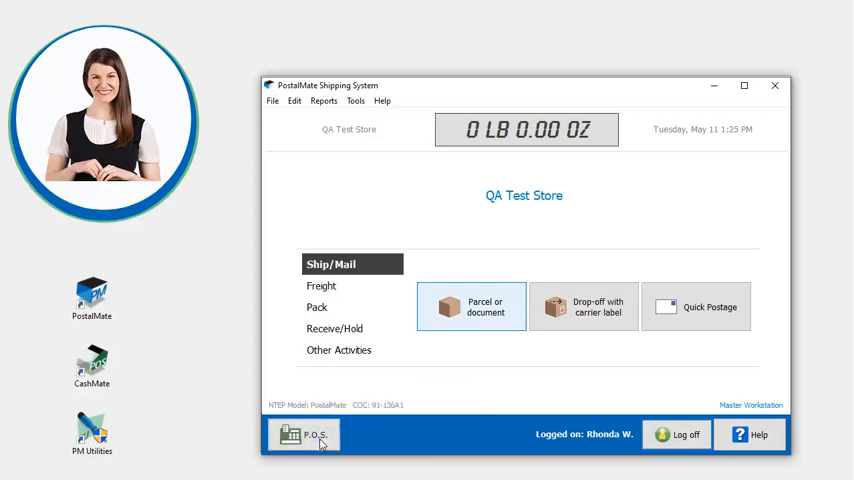
click(308, 434)
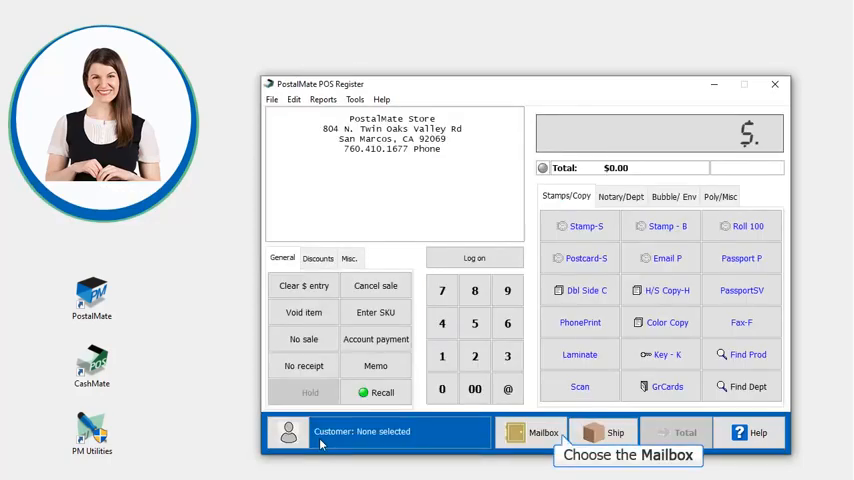
Look up mailbox #118 by number in the Find Mailbox window
click(540, 432)
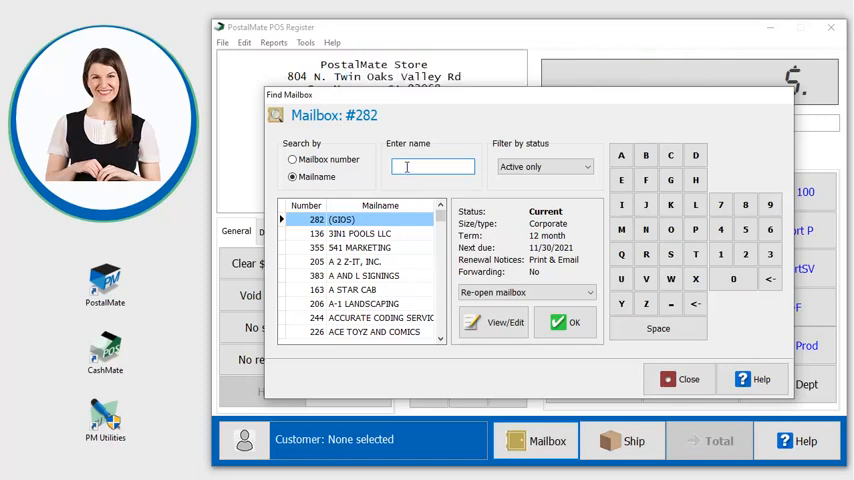
text(NY)
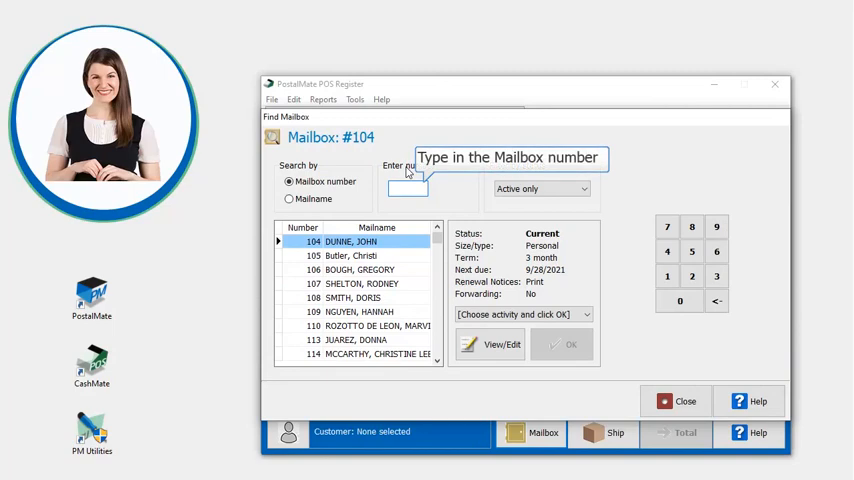
text(118)
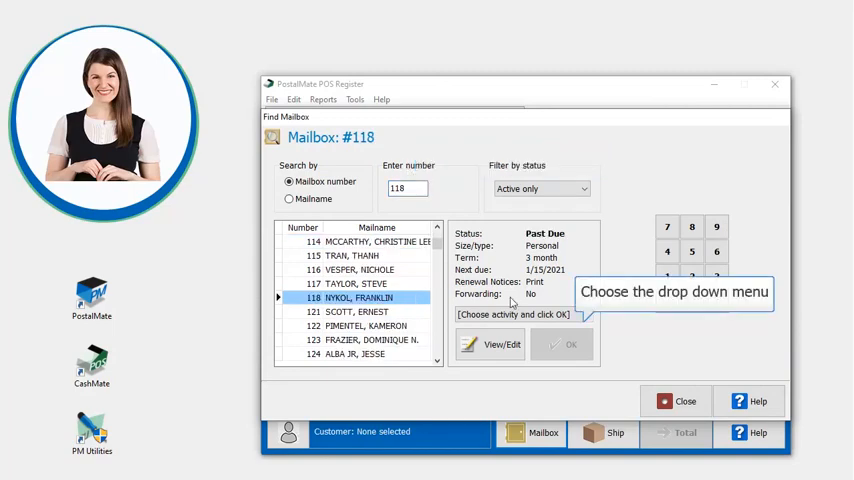
Apply the Close mailbox activity to #118, confirm it, and acknowledge the closed notice
click(590, 314)
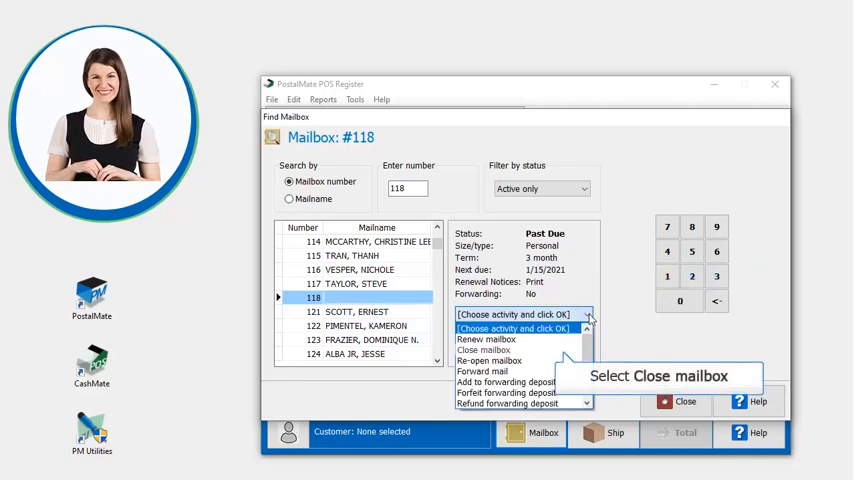
mouse_move(558, 356)
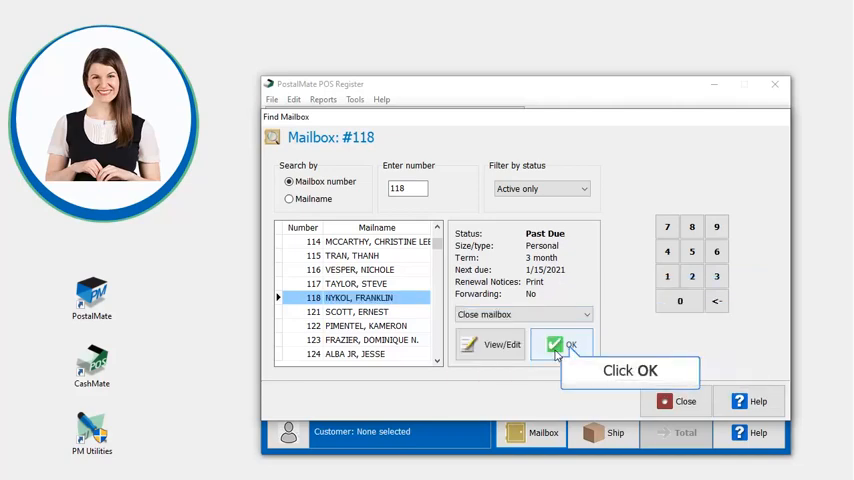
click(564, 344)
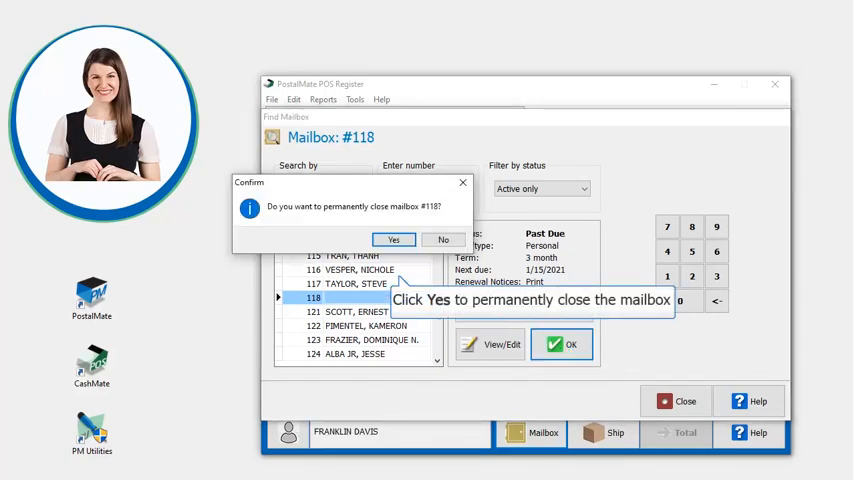
click(392, 240)
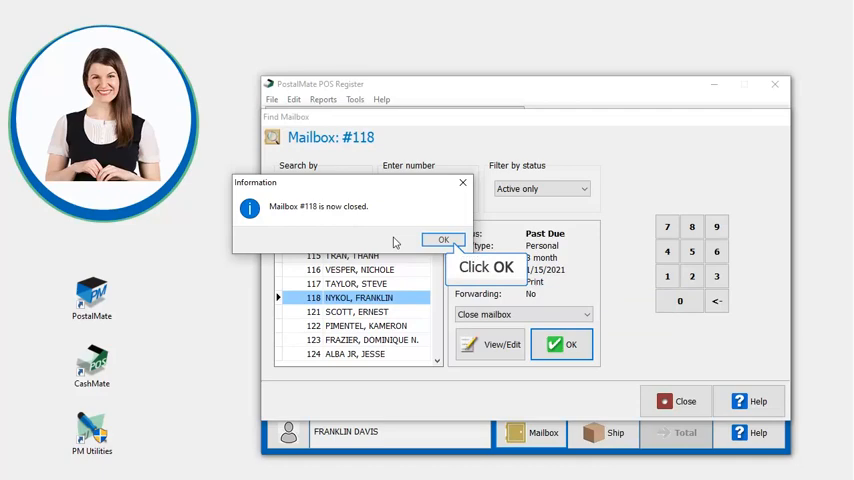
click(444, 240)
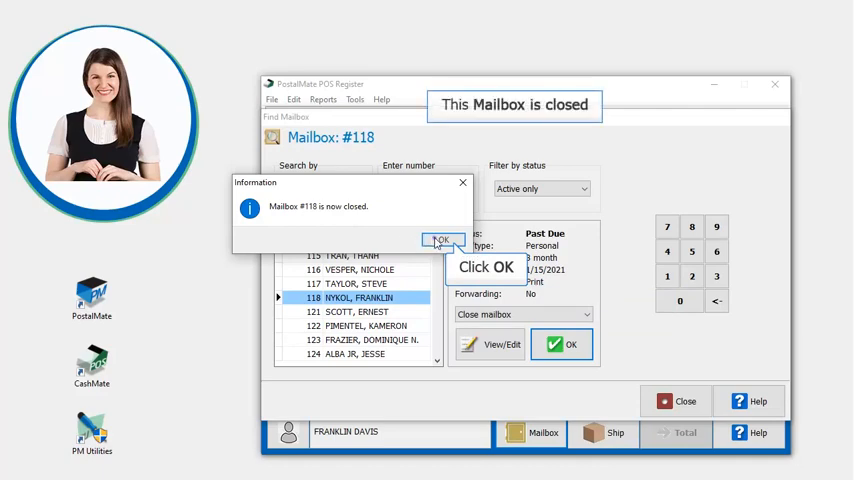